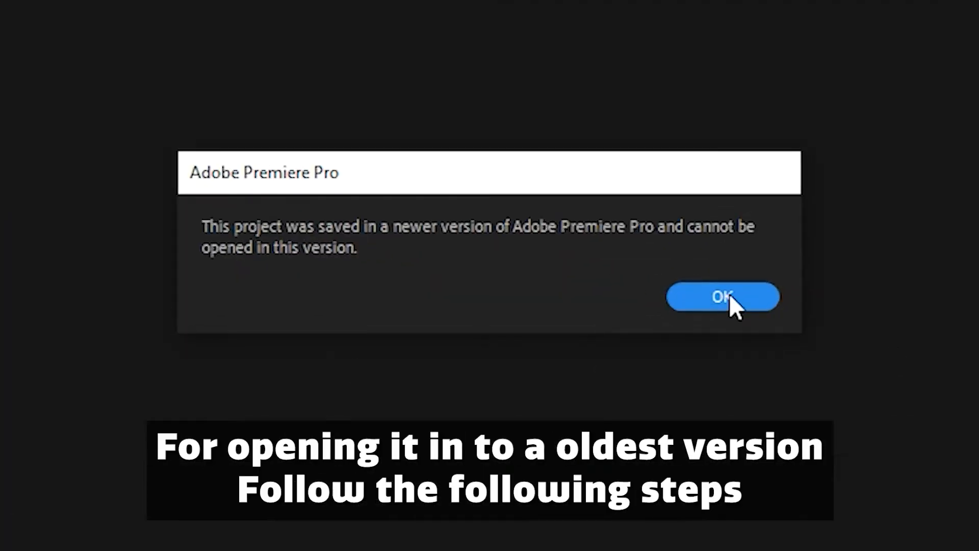
Step: Dismiss the newer-version warning, install 7-Zip and extract the project file's contents here
{"action": "left_click", "coordinate": [722, 297]}
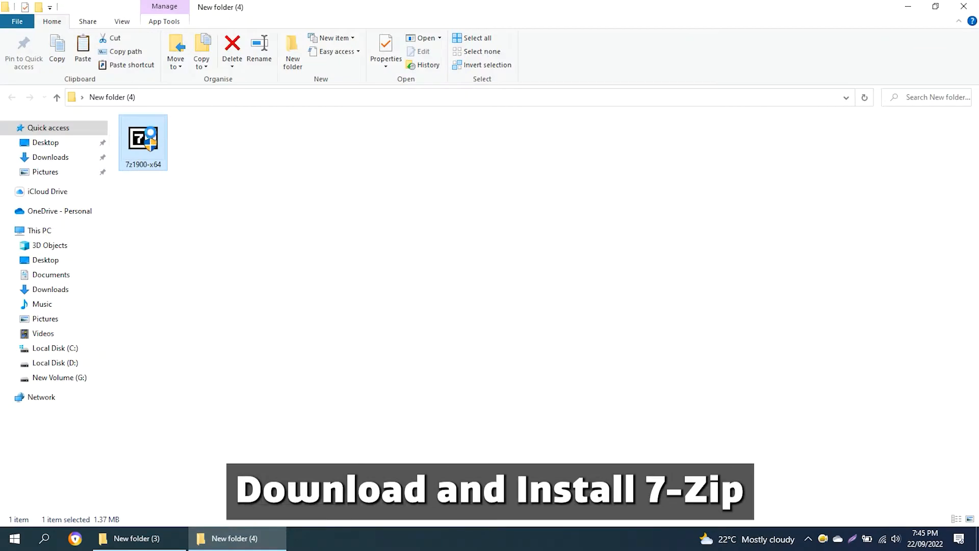
{"action": "double_click", "coordinate": [143, 135]}
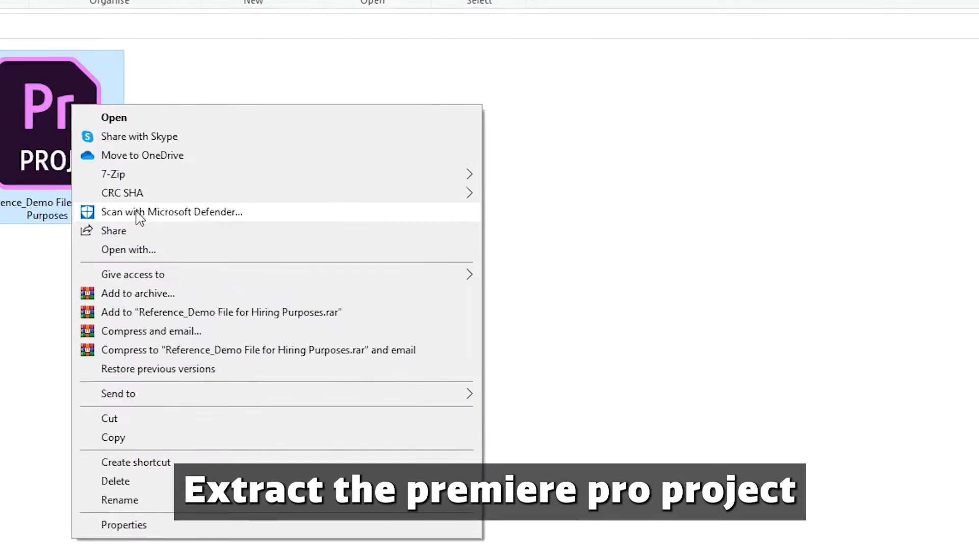
{"action": "left_click", "coordinate": [113, 174]}
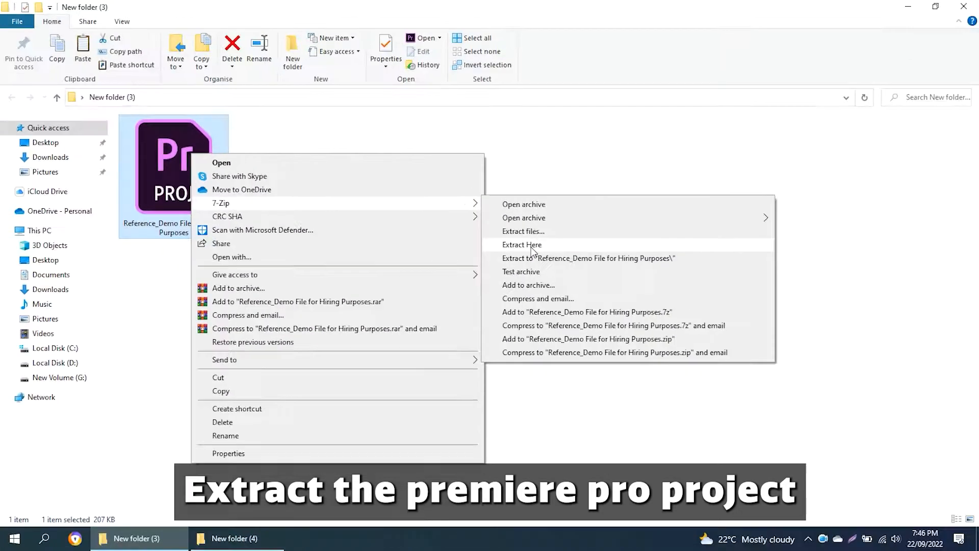
{"action": "left_click", "coordinate": [522, 244]}
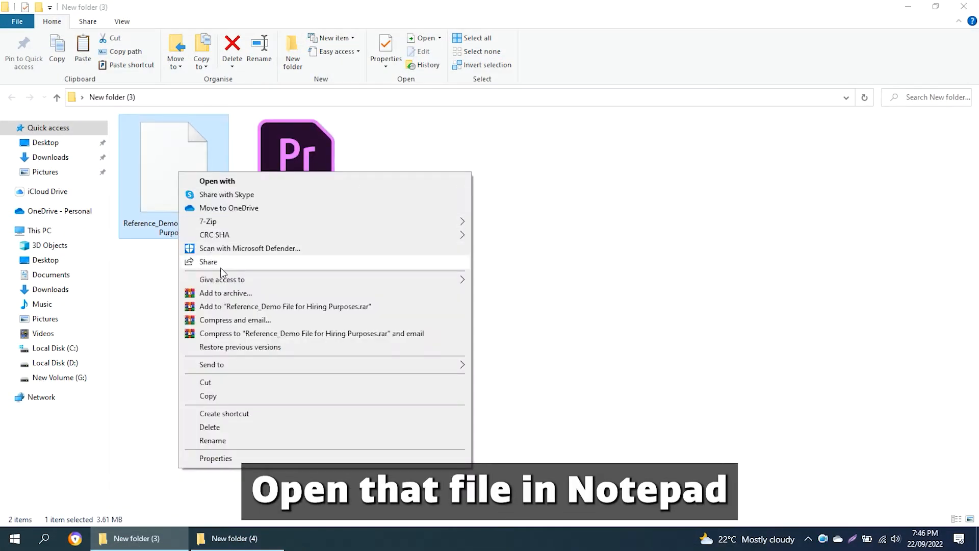
Step: Open the extracted project file as text in Notepad via Open with
{"action": "left_click", "coordinate": [217, 180]}
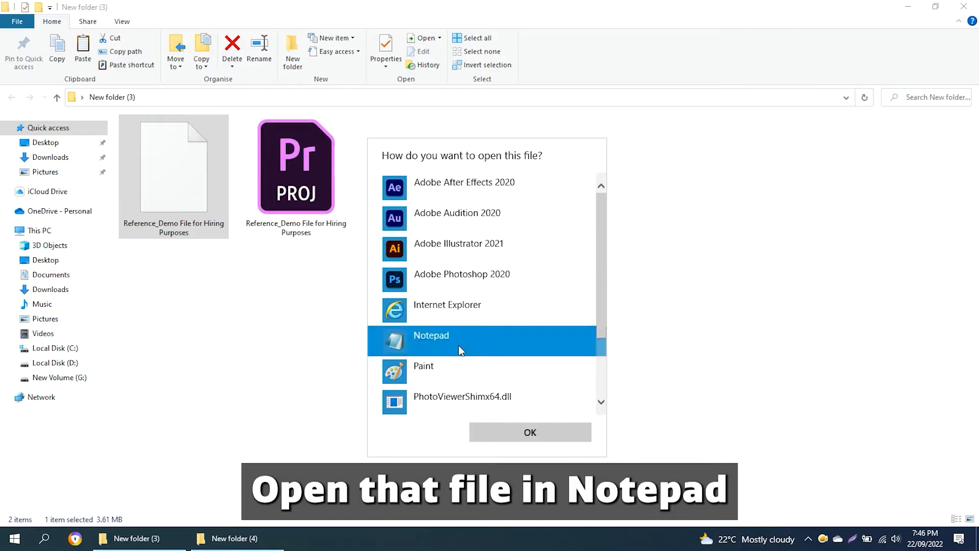
{"action": "left_click", "coordinate": [530, 432]}
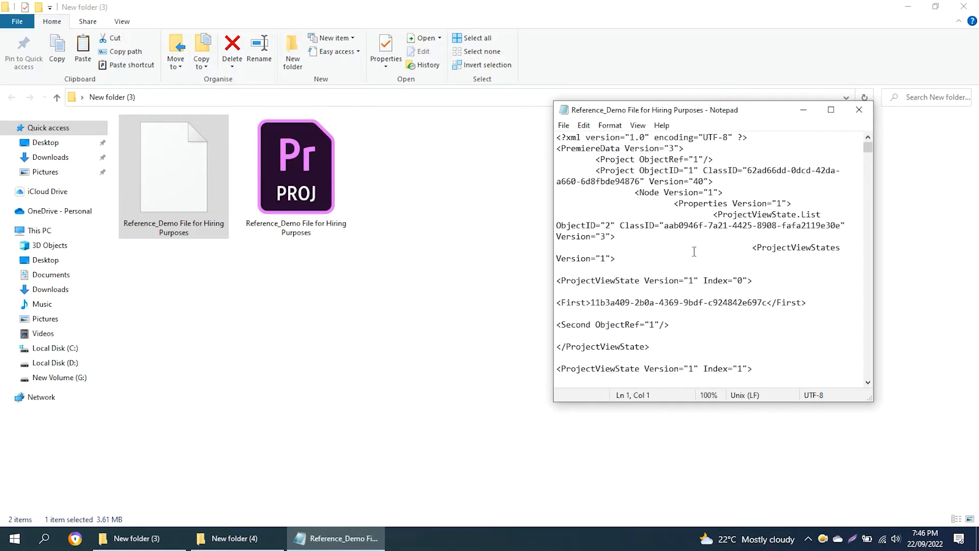
{"action": "left_click", "coordinate": [831, 109]}
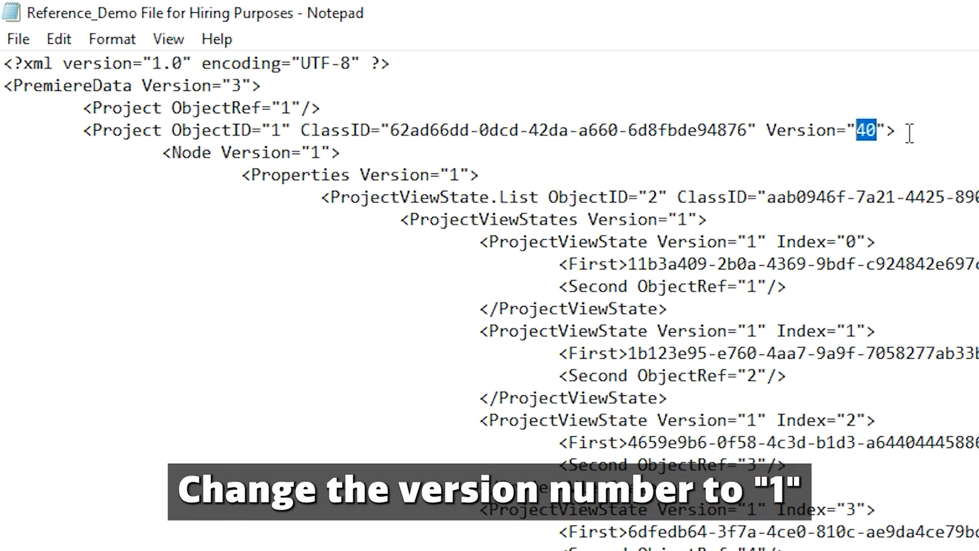
Step: Replace the Project element's Version value 40 with 1
{"action": "type", "text": "1"}
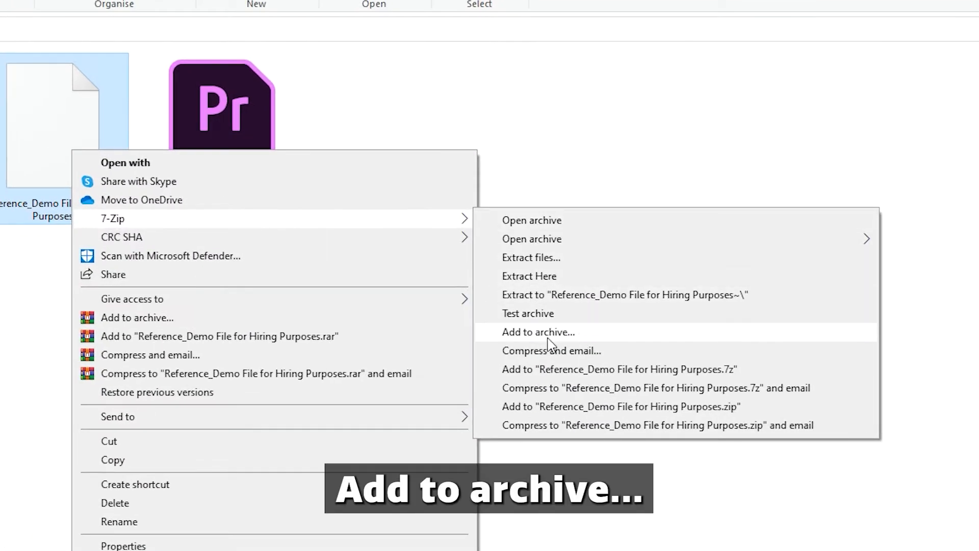
Step: Recompress the edited file with 7-Zip as a gzip archive named with the .prproj extension
{"action": "left_click", "coordinate": [537, 332]}
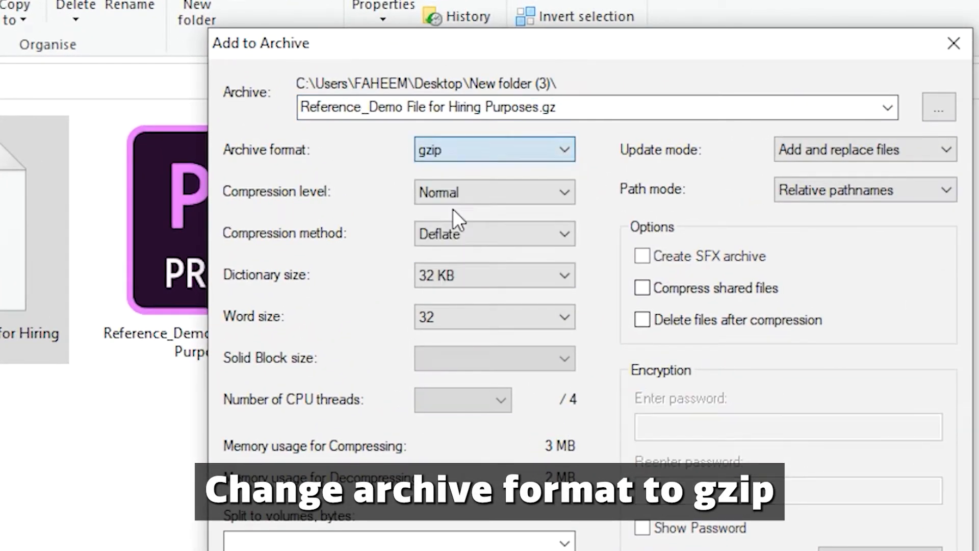
{"action": "left_click", "coordinate": [575, 107]}
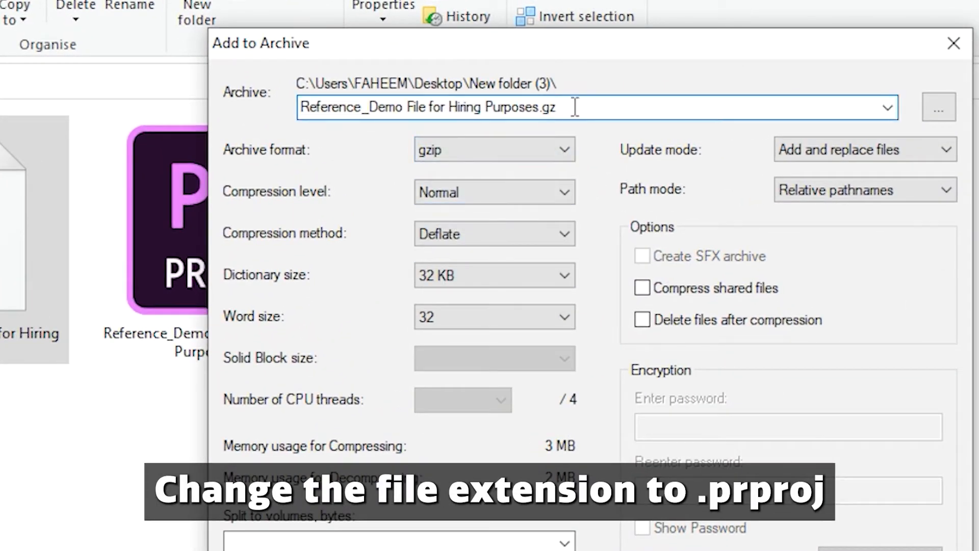
{"action": "type", "text": ".prproj"}
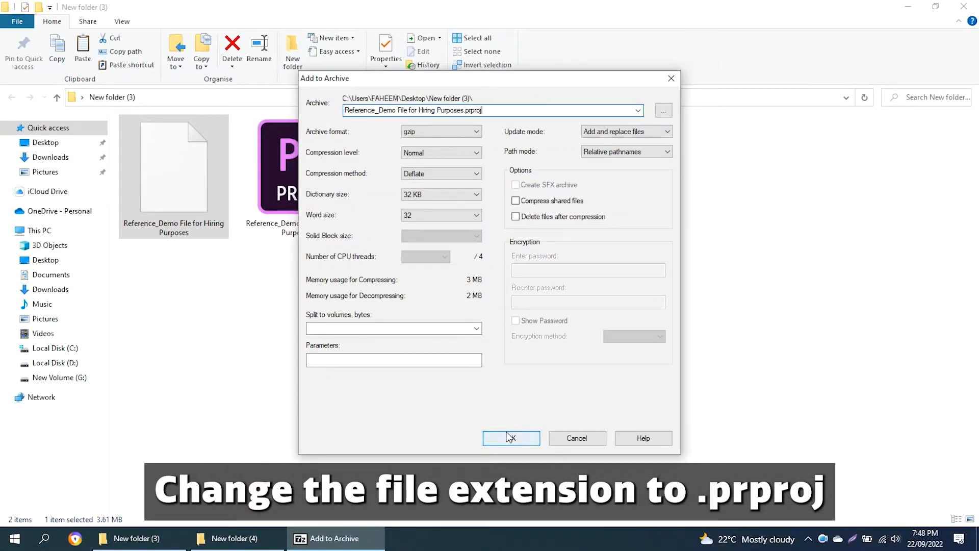
{"action": "left_click", "coordinate": [510, 438]}
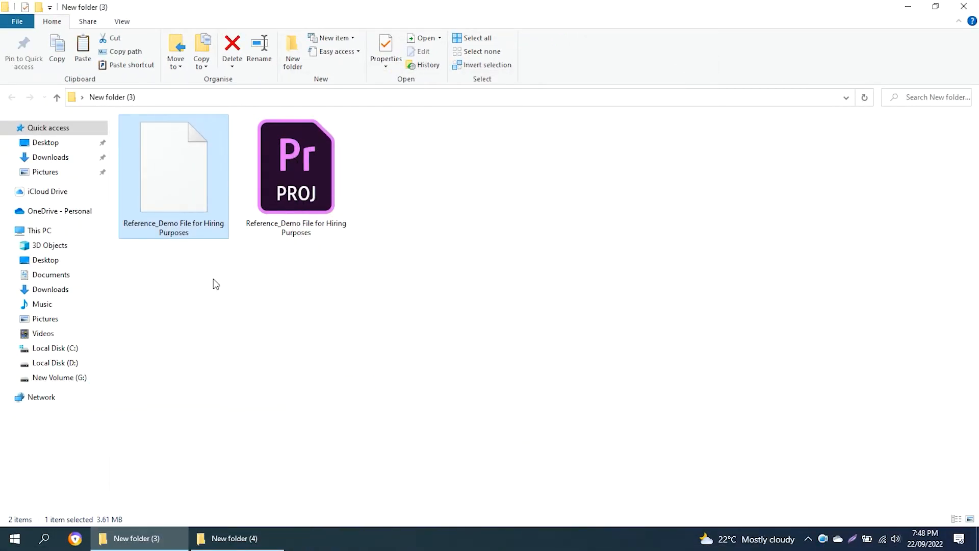
Step: Open the new .prproj in Premiere Pro 2020, dismissing the load error and skipping media relinking
{"action": "left_click", "coordinate": [296, 167]}
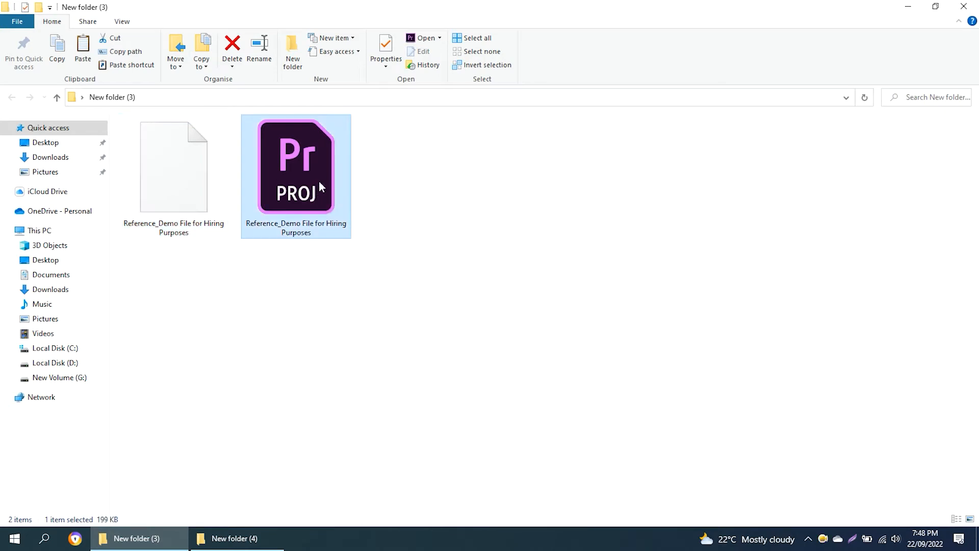
{"action": "double_click", "coordinate": [296, 165]}
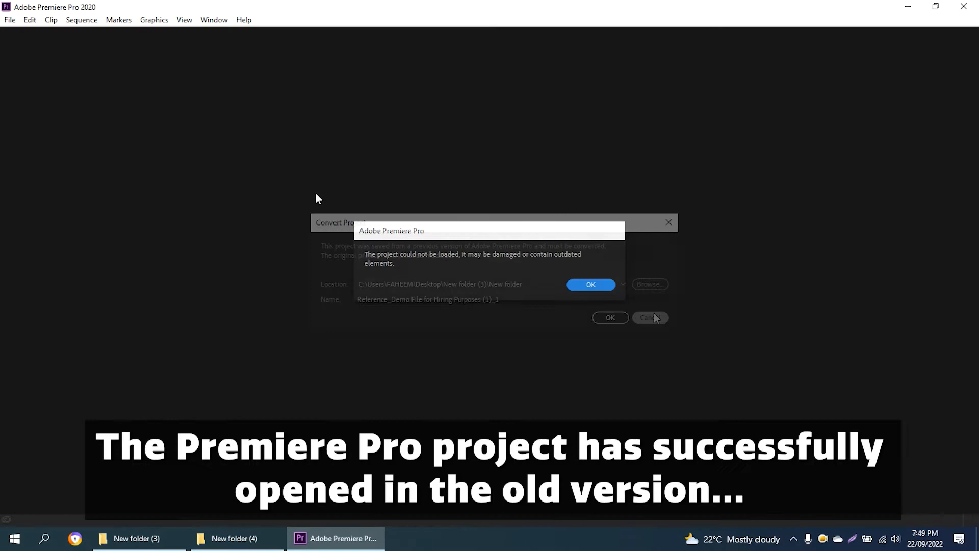
{"action": "left_click", "coordinate": [590, 285]}
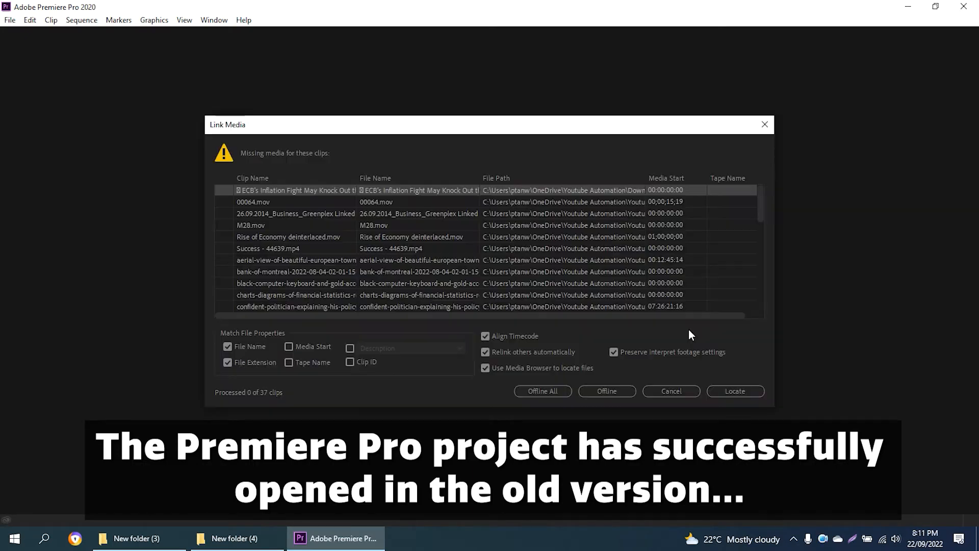
{"action": "left_click", "coordinate": [671, 390]}
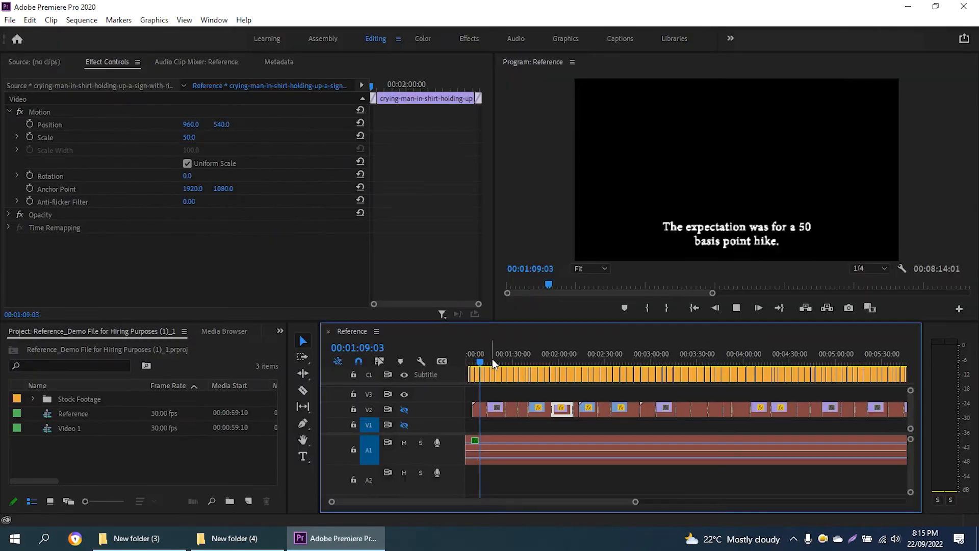